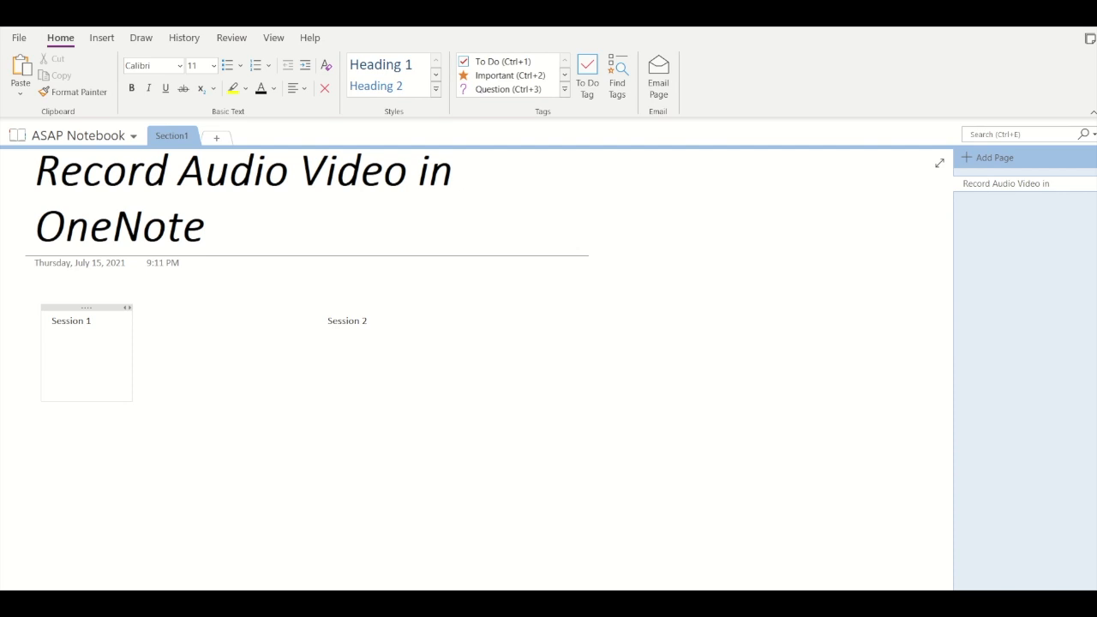
Step: Place the cursor in the Session 1 container and show the Insert ribbon
click(52, 358)
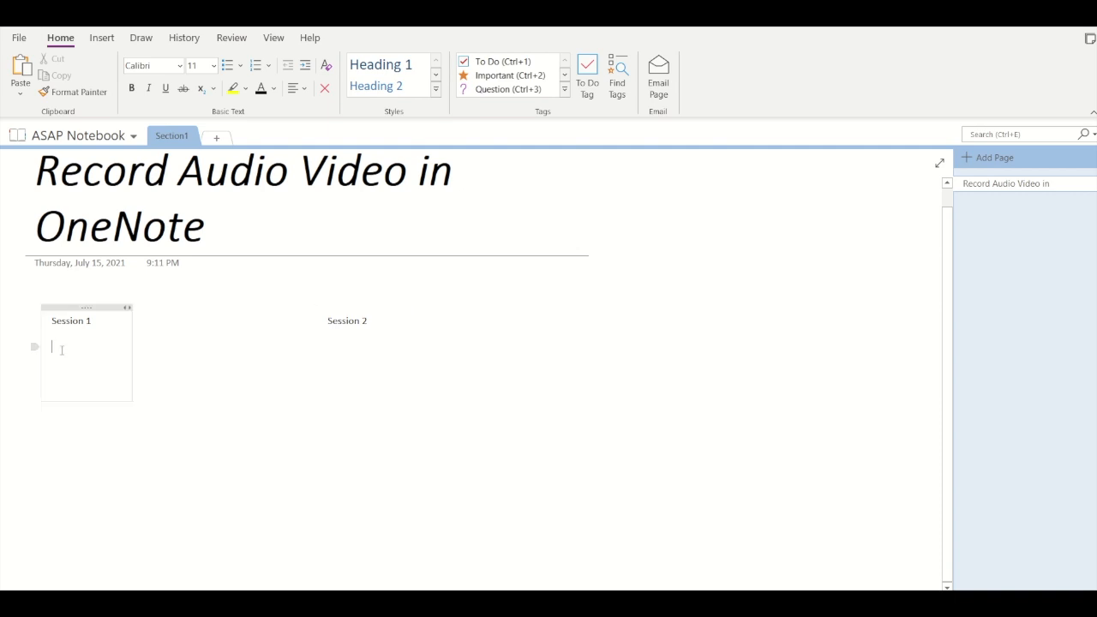
click(101, 36)
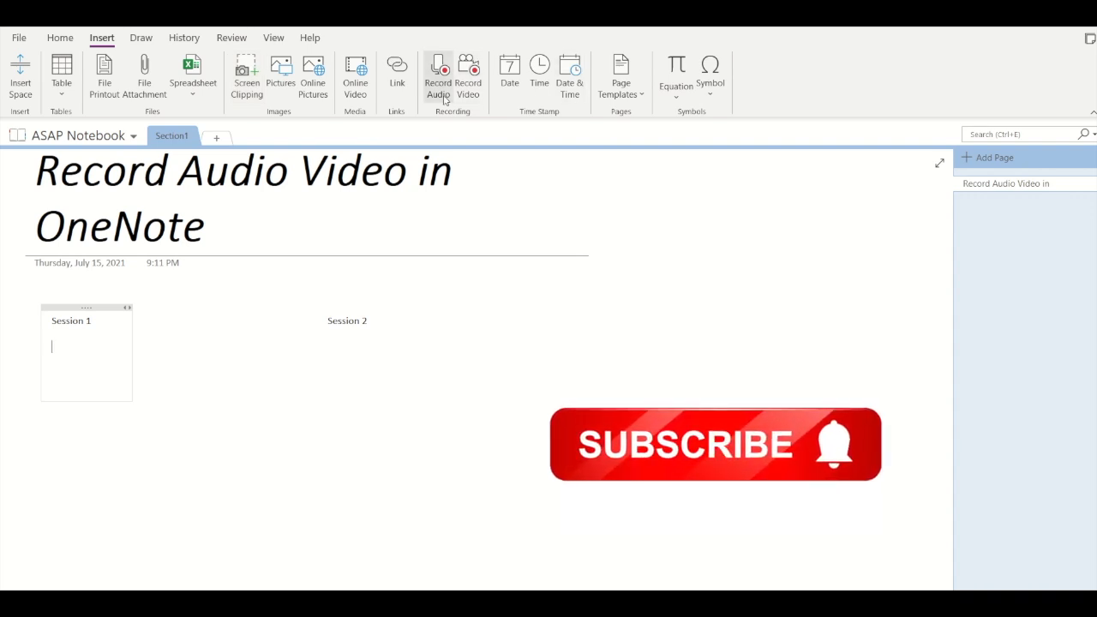
mouse_move(438, 77)
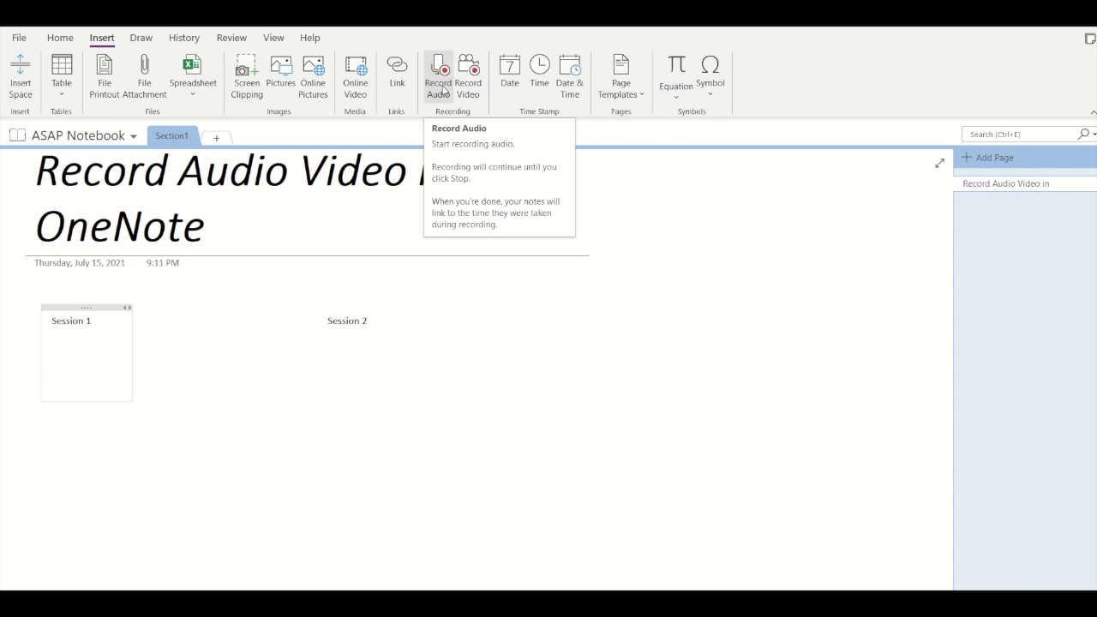
Step: Start an audio recording in the Session 1 container
click(438, 75)
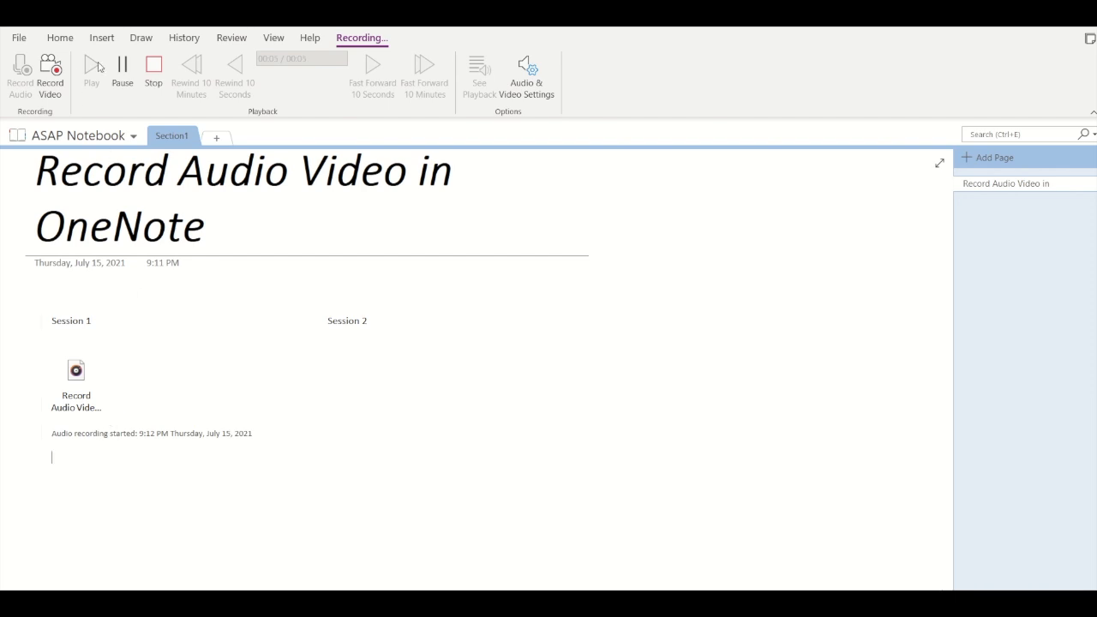
mouse_move(154, 67)
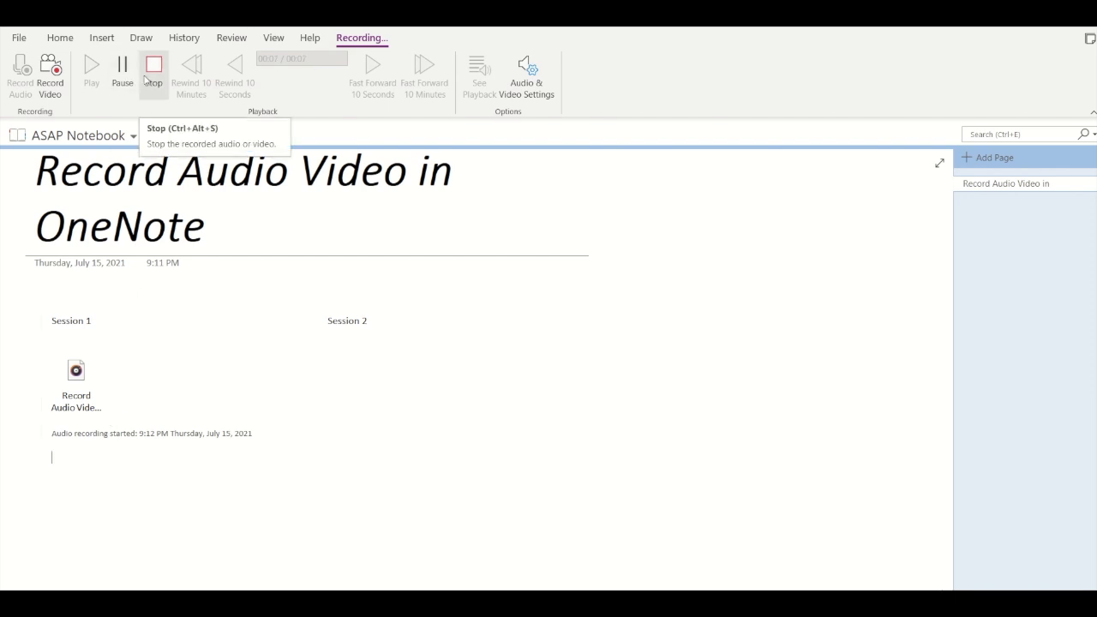
mouse_move(122, 68)
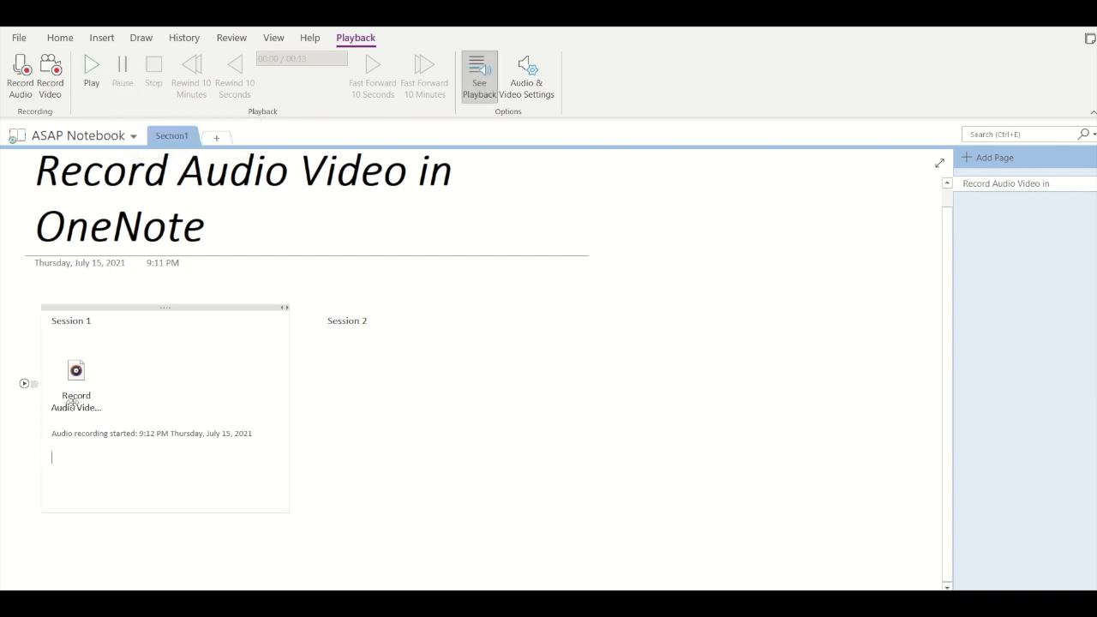
mouse_move(78, 332)
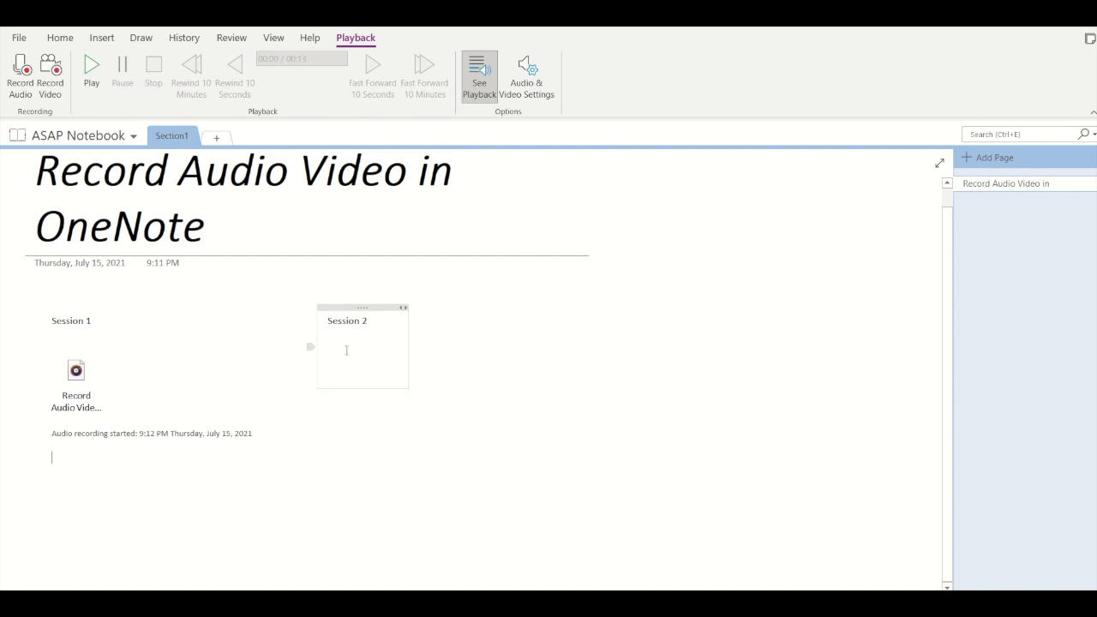
mouse_move(143, 116)
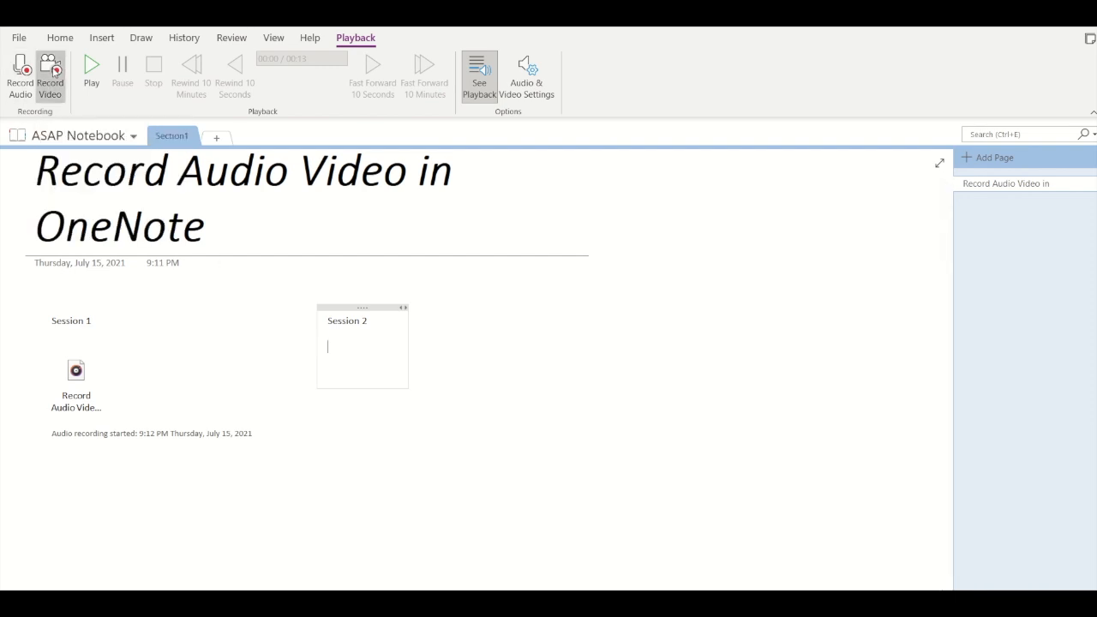
Step: Record a video into Session 2 and stop it
click(50, 73)
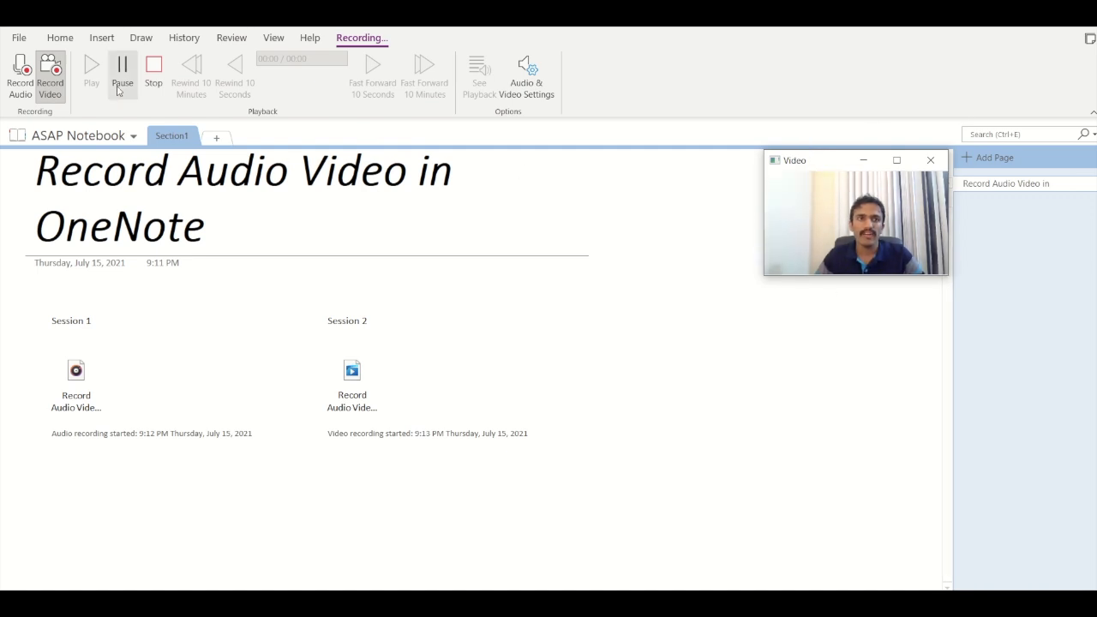
mouse_move(154, 73)
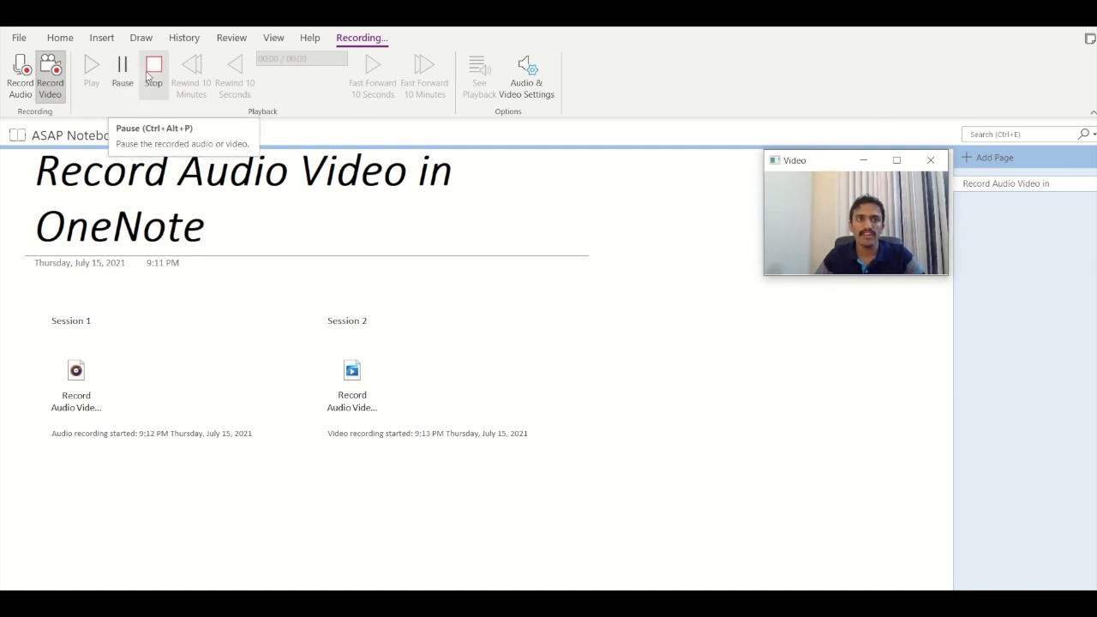
mouse_move(153, 74)
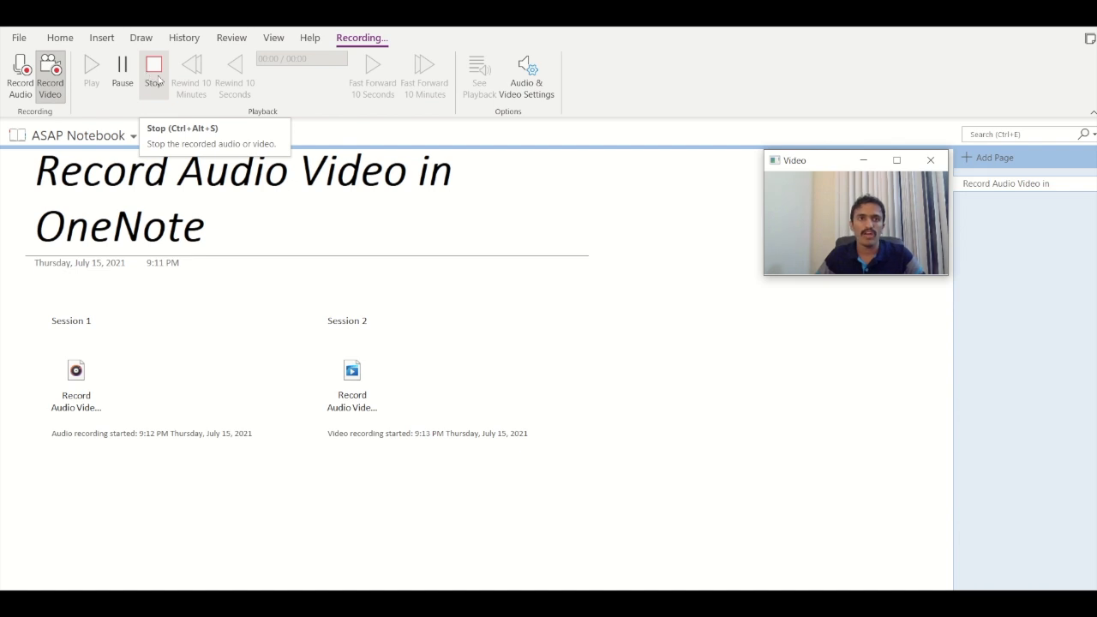
click(153, 69)
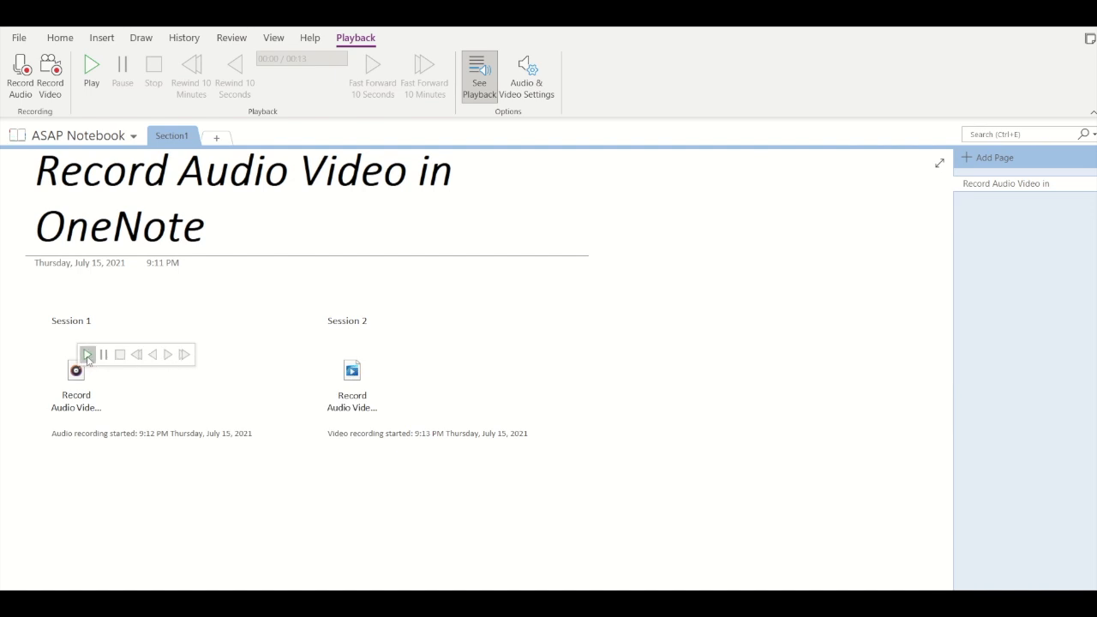
mouse_move(86, 354)
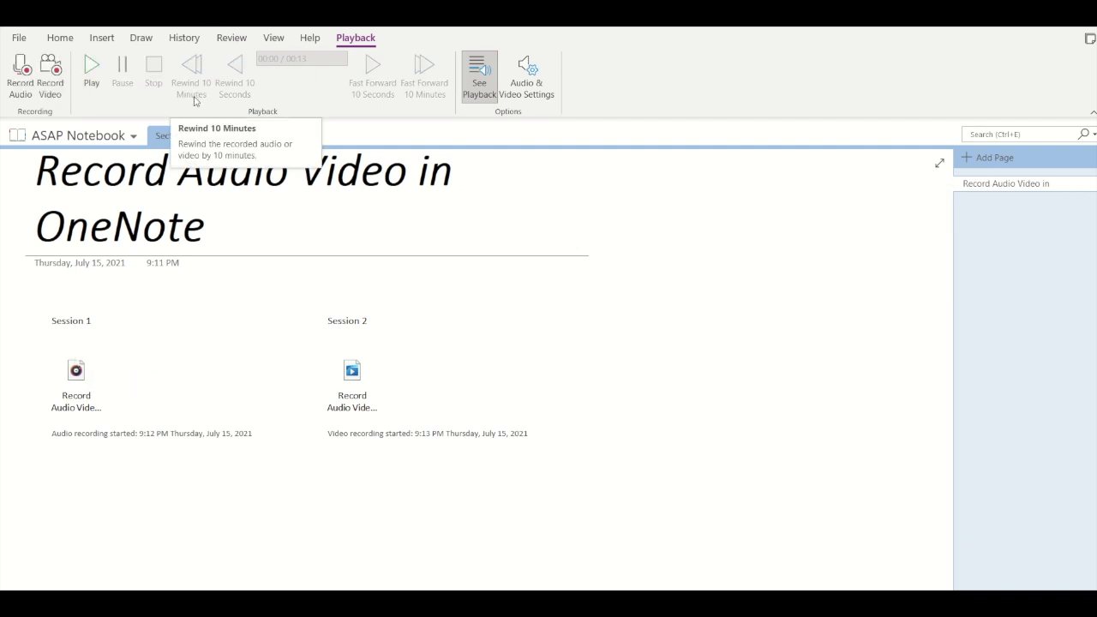
mouse_move(235, 77)
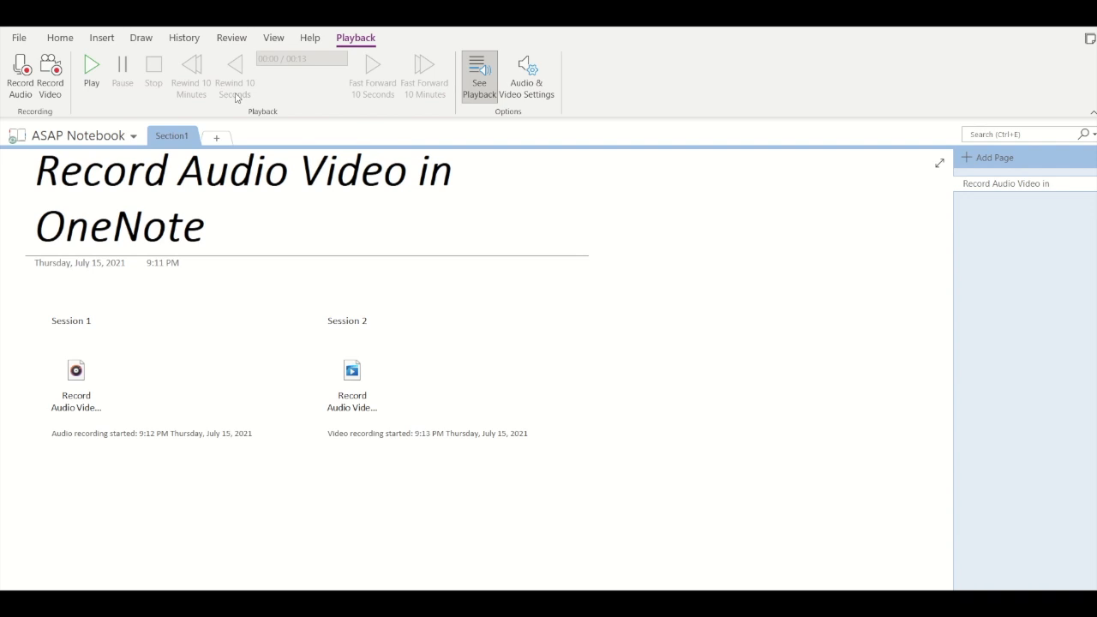
mouse_move(356, 95)
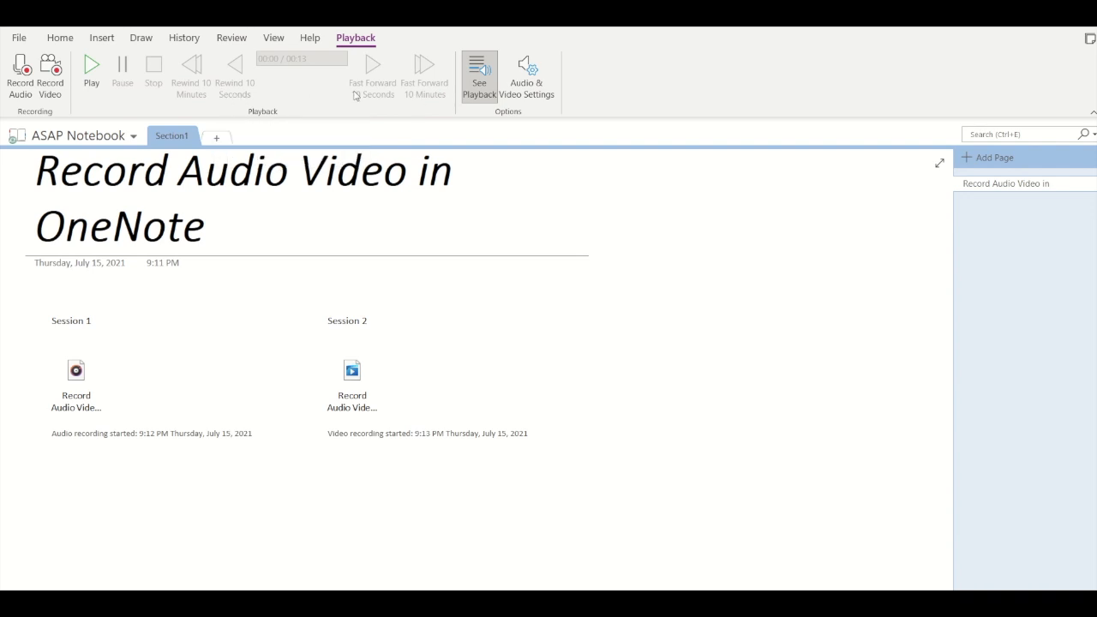
mouse_move(416, 96)
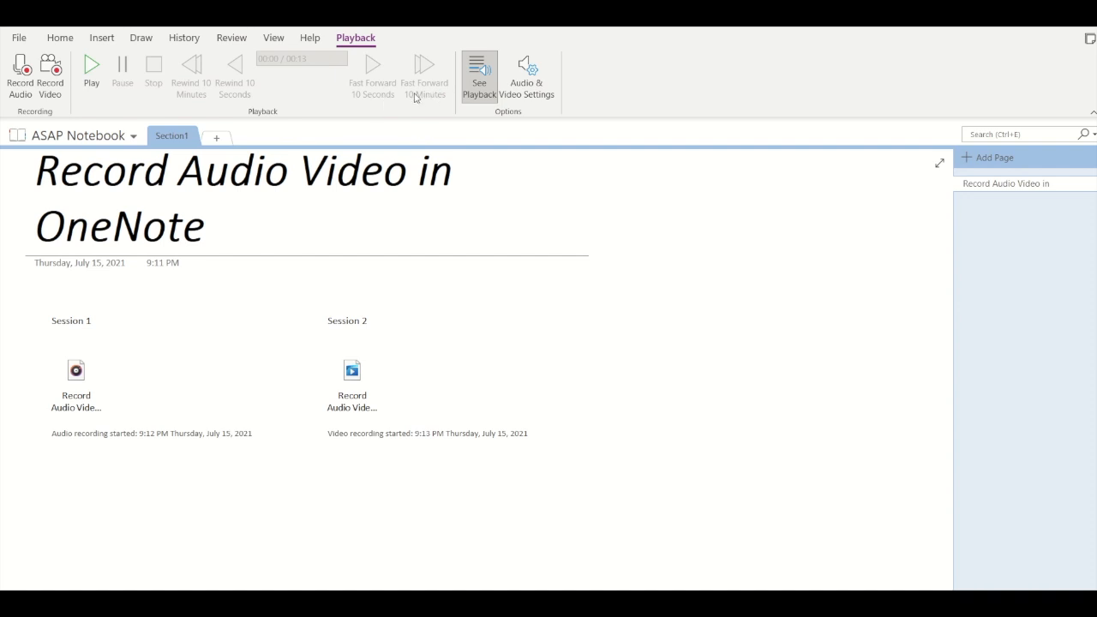
mouse_move(526, 73)
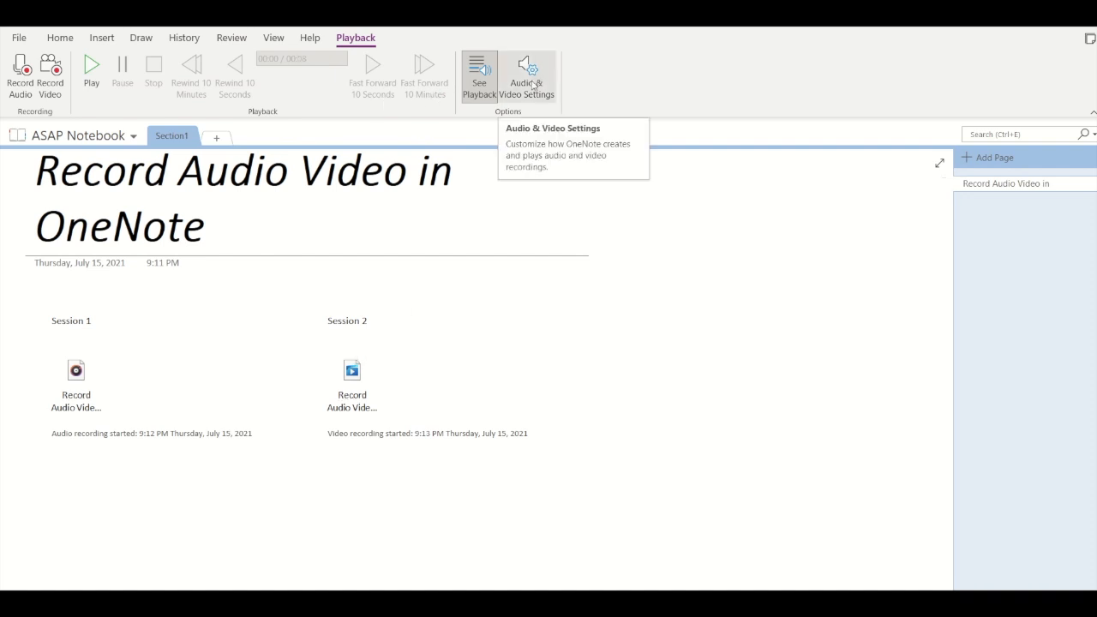
click(527, 73)
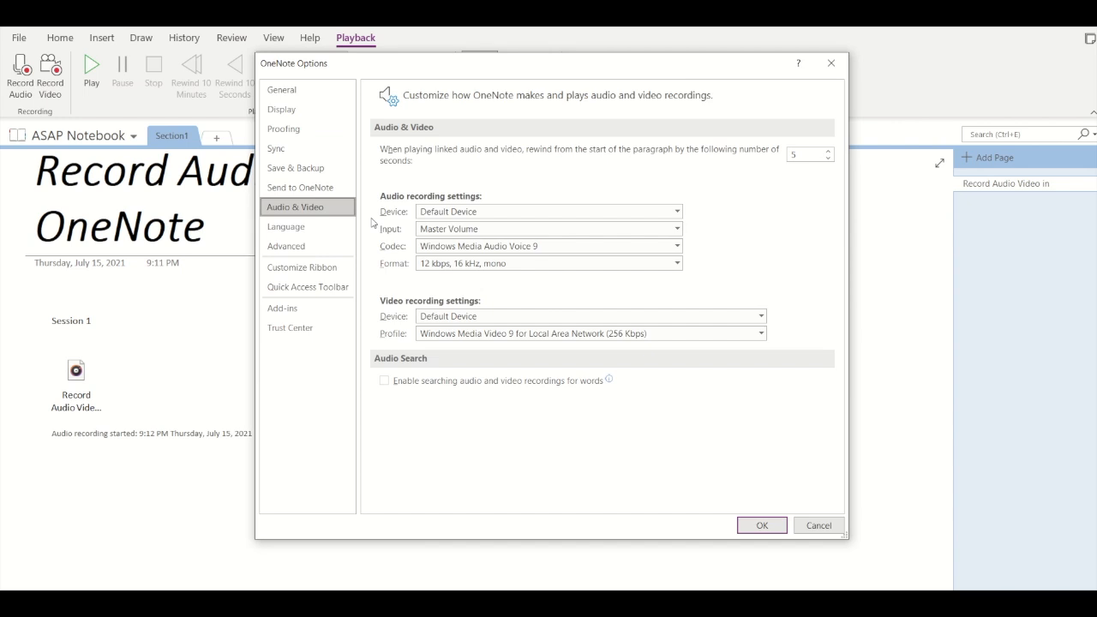
mouse_move(395, 219)
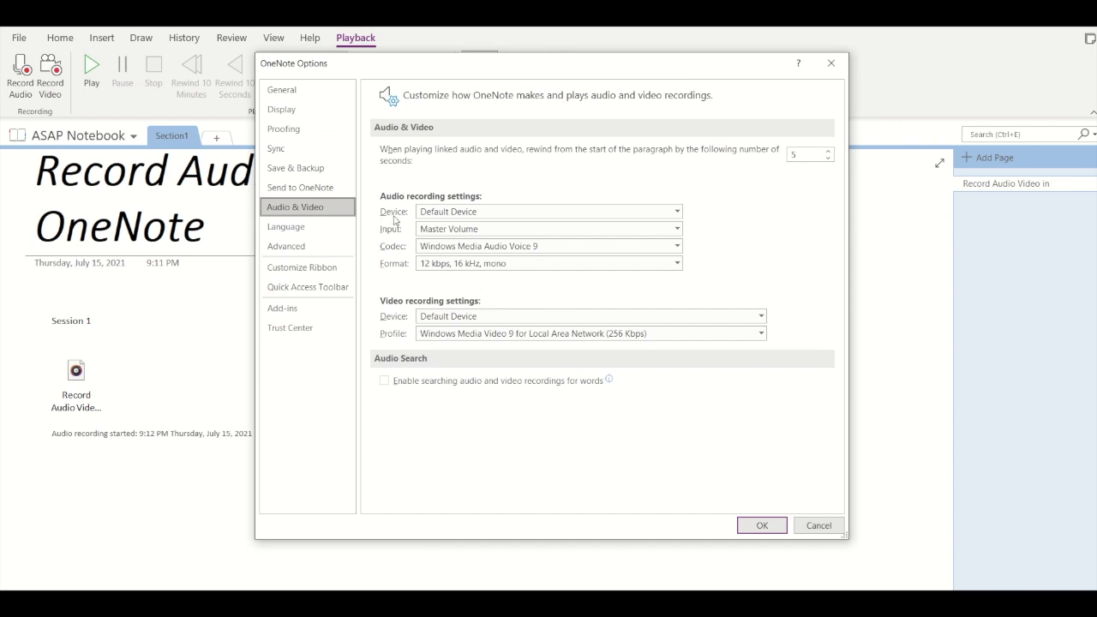
mouse_move(410, 266)
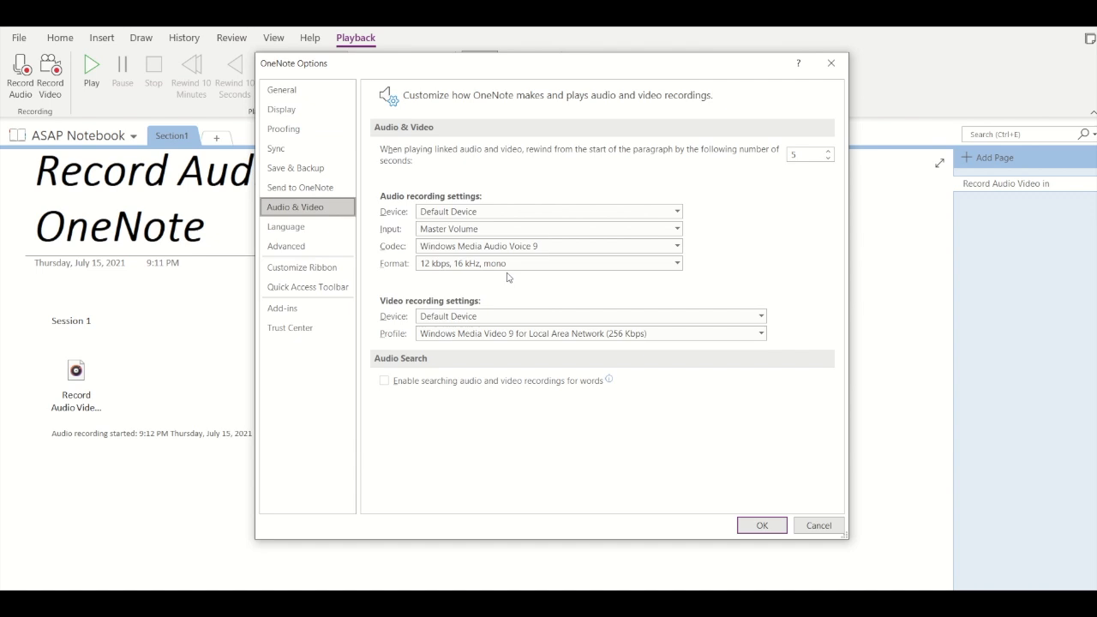
mouse_move(758, 541)
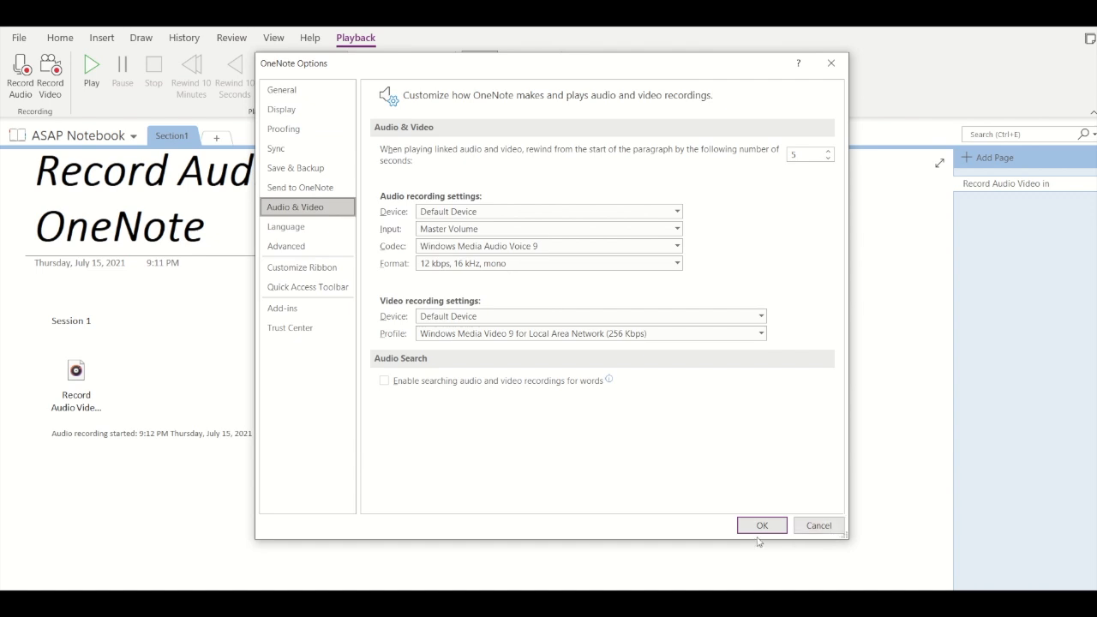
click(761, 525)
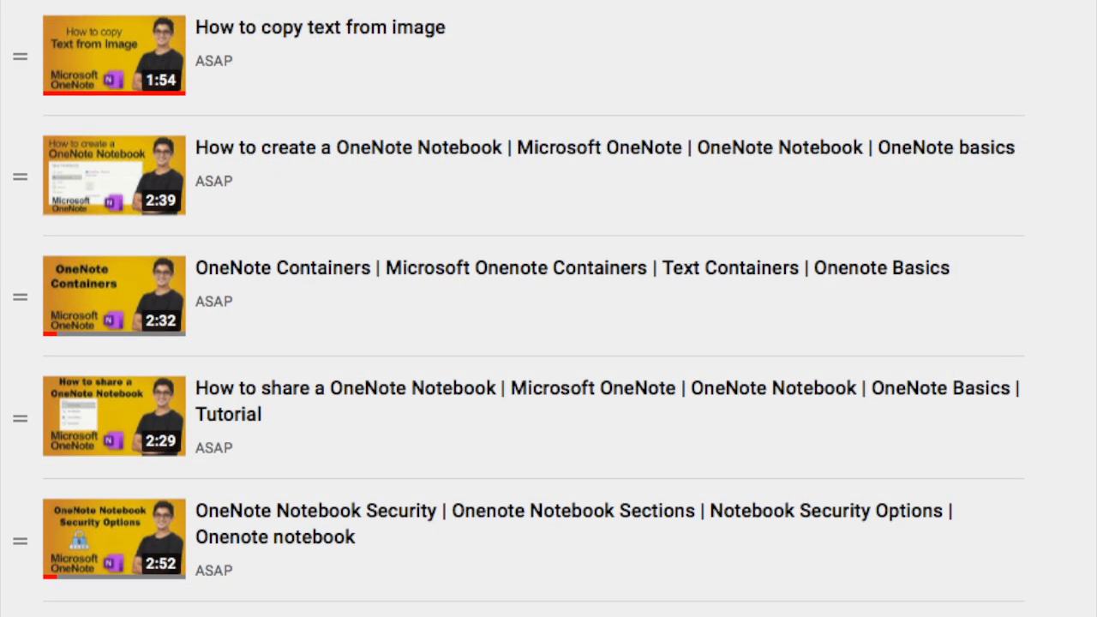
scroll(down, 3)
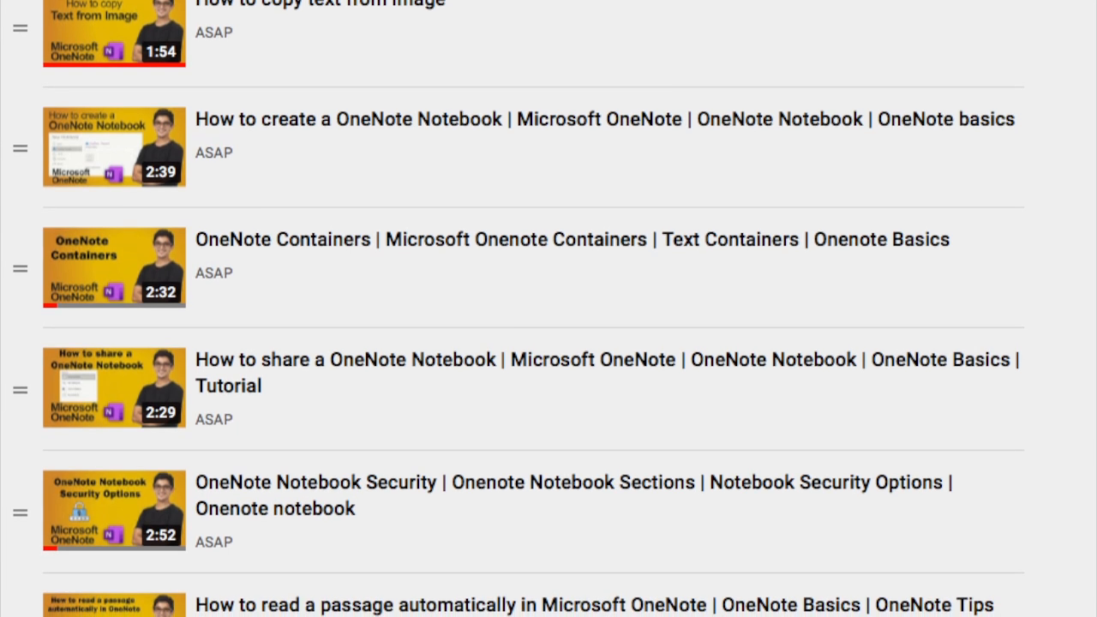